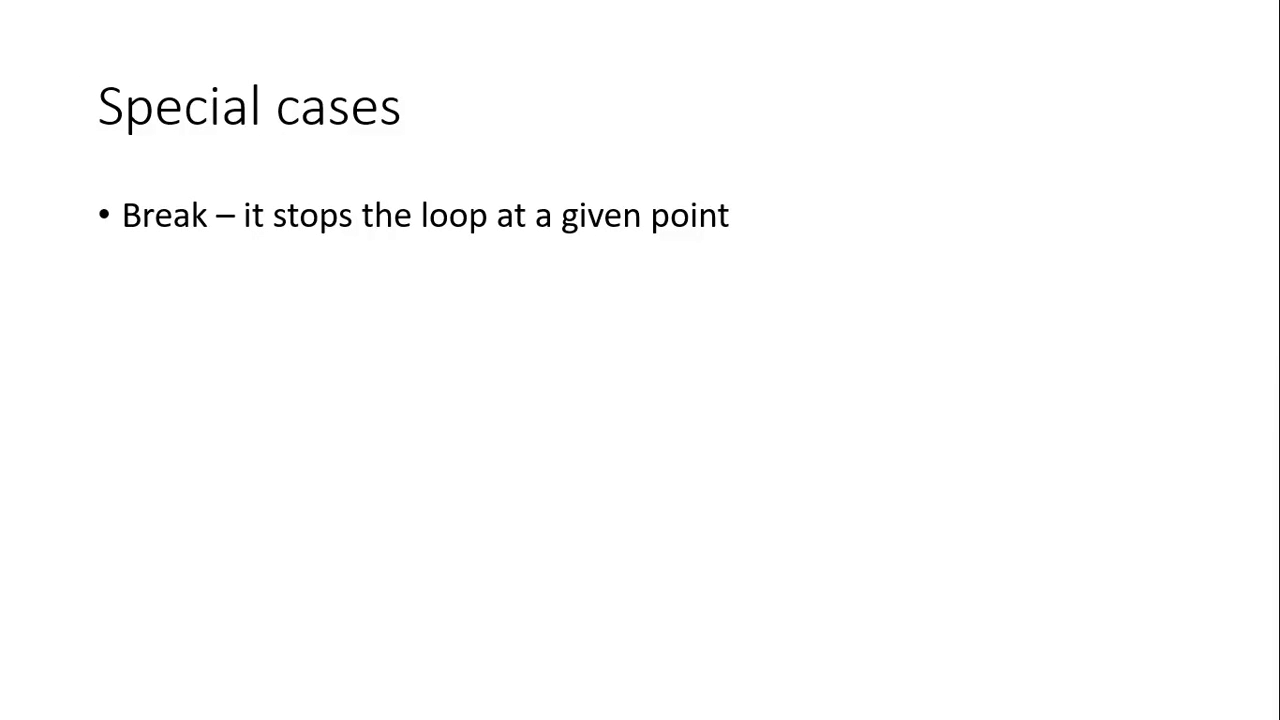
mouse_move(1022, 21)
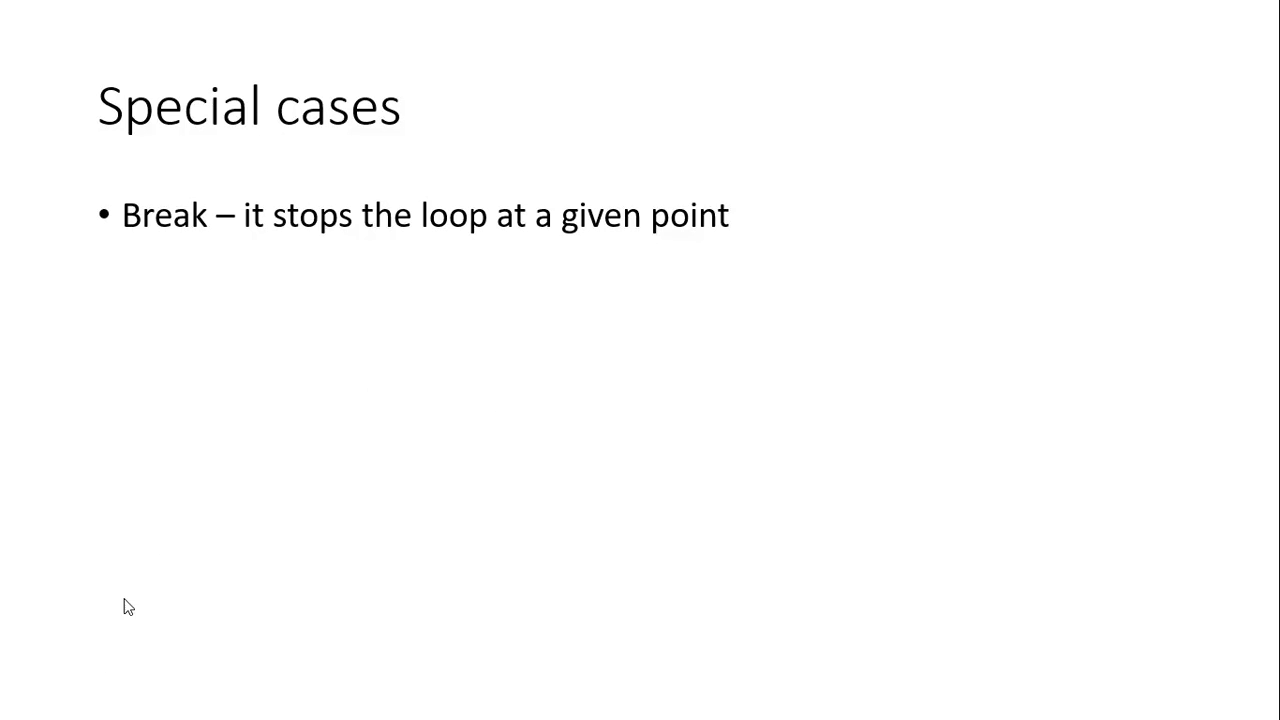
Handwrite 'break' in red pen ink beside the Break bullet.
left_click(89, 701)
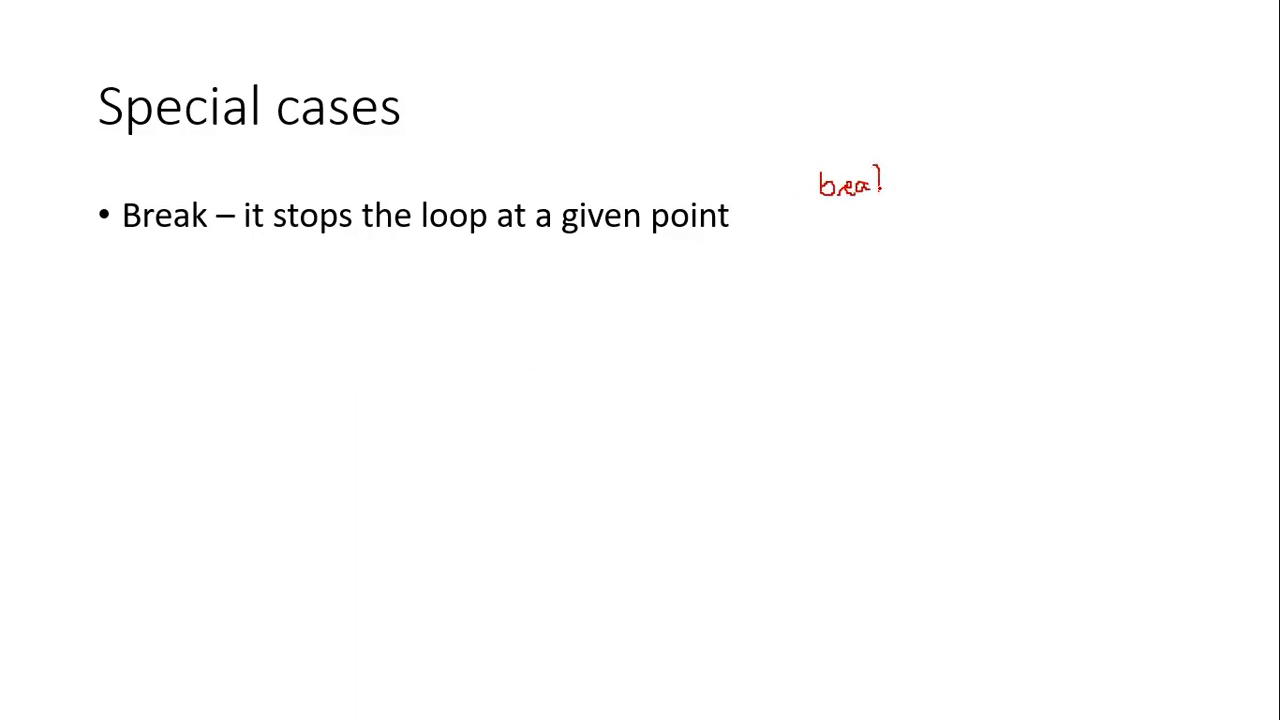
left_click_drag(878, 165, 885, 200)
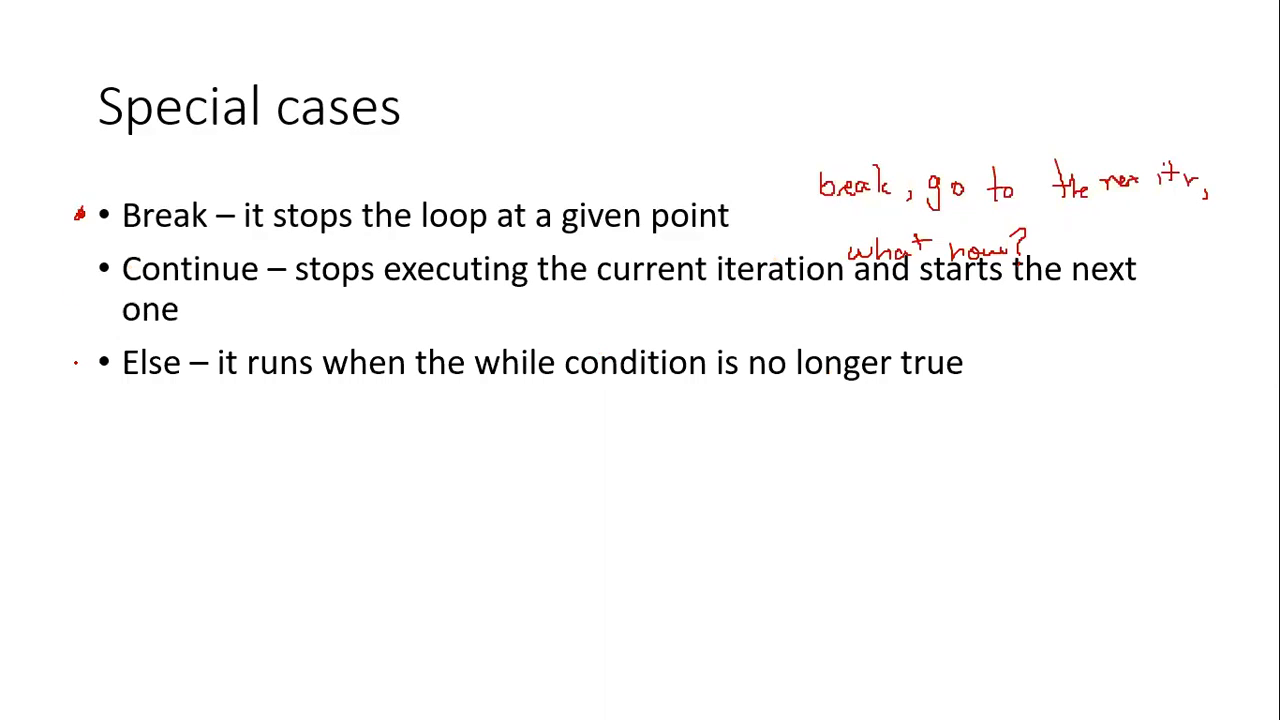
Put a red dot on the Else bullet and draw an arrow at Continue.
left_click(80, 360)
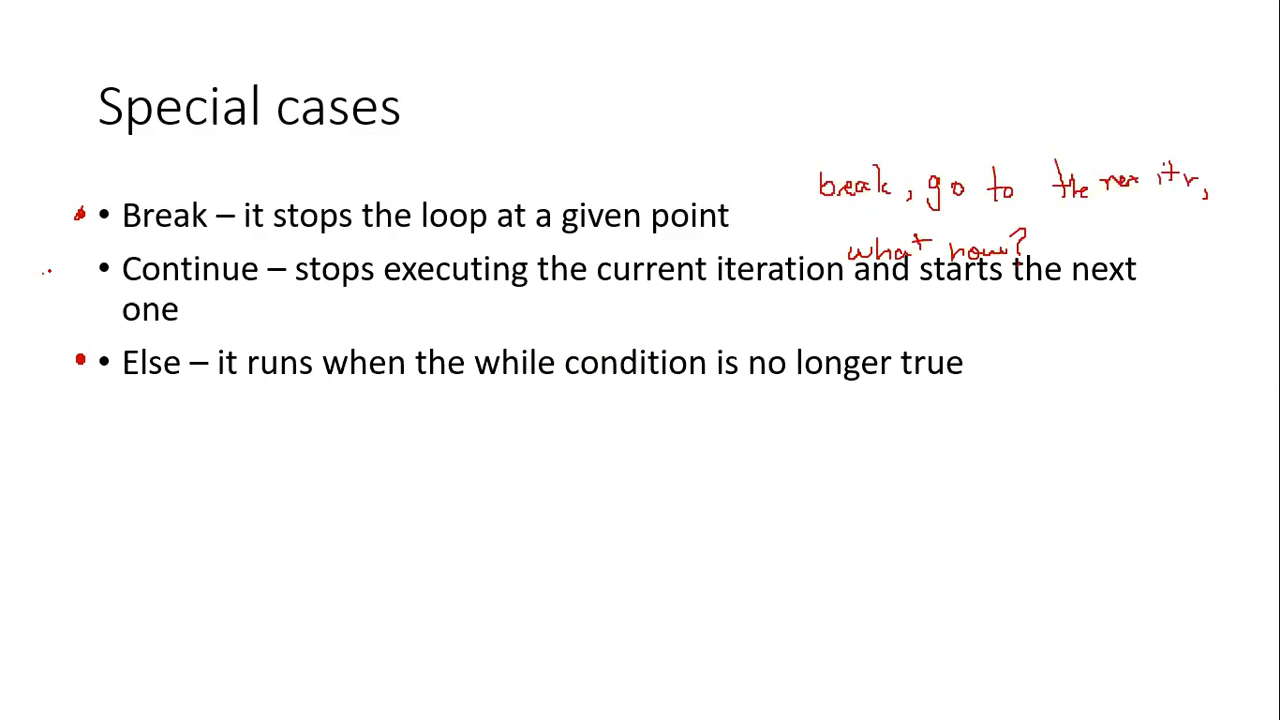
left_click_drag(50, 270, 85, 268)
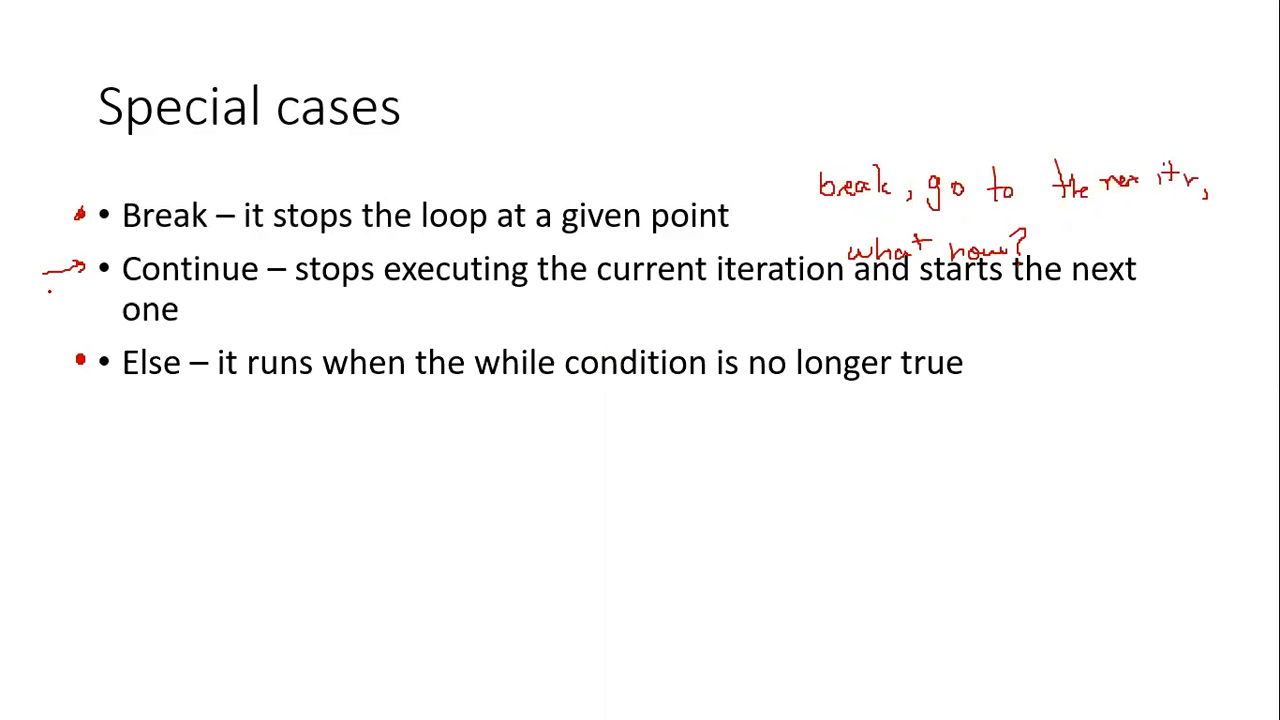